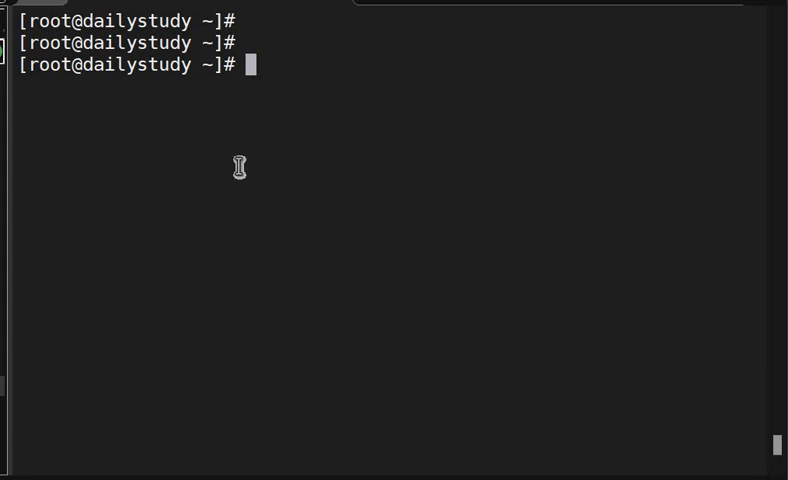
mouse_move(38, 64)
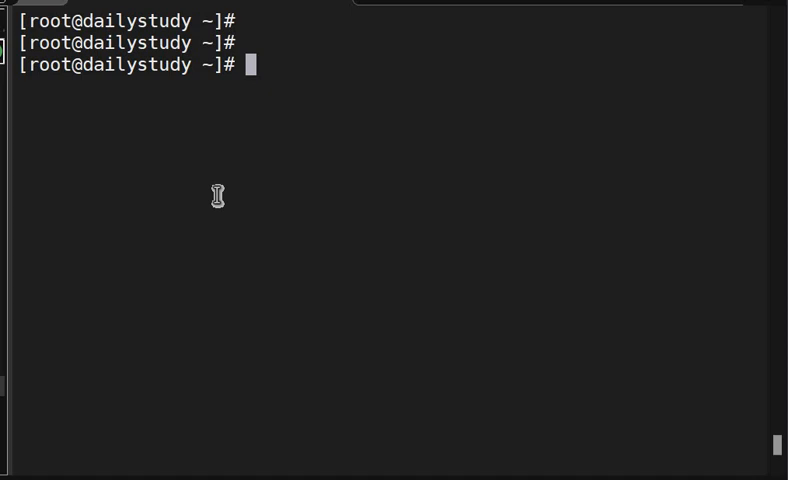
Step: Print the current prompt string with echo $PS1, revealing [\u@\h \W]\$
text(ech)
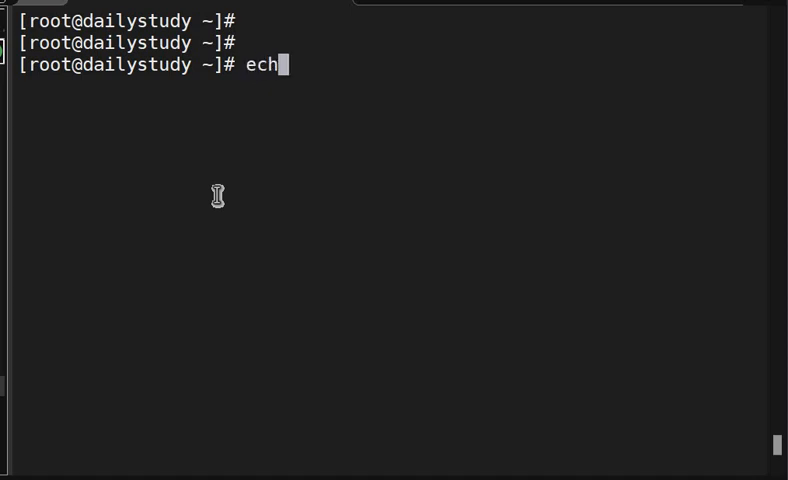
text(o)
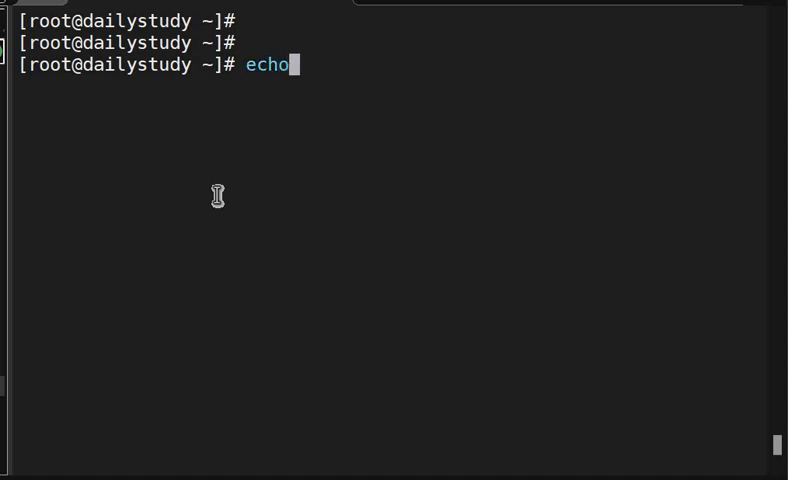
text($)
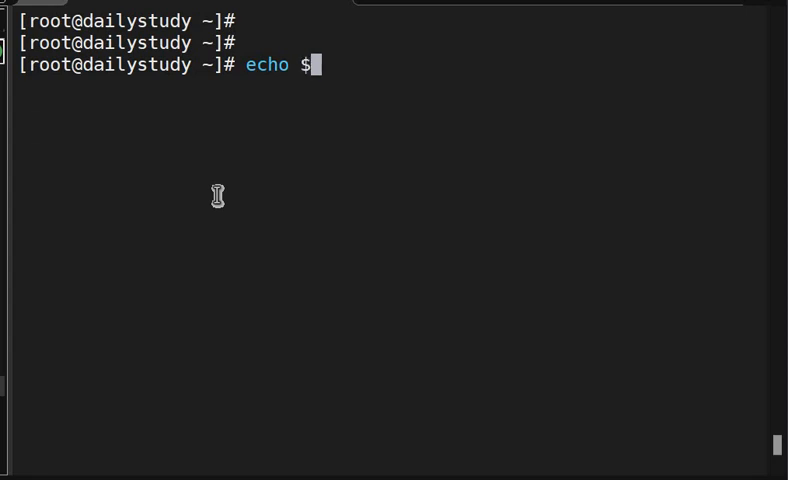
text(PS1)
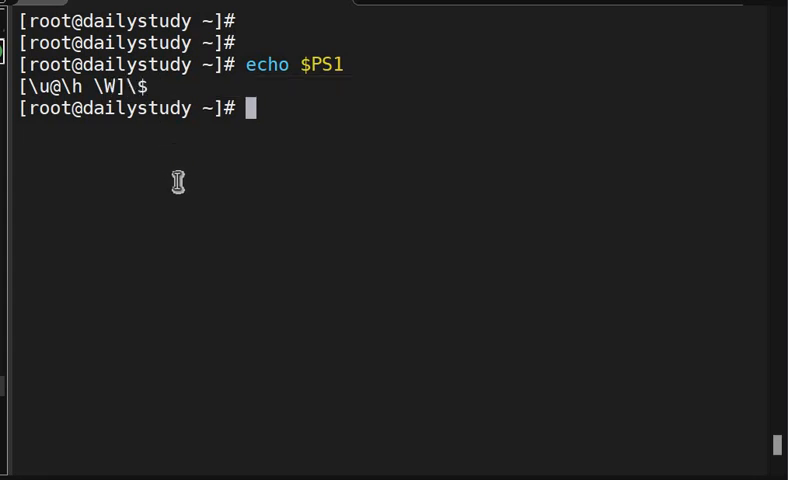
Step: Redefine PS1 as '[\u@\h \W \t \# ]\$ ' so the prompt adds time and command number
text(PS1)
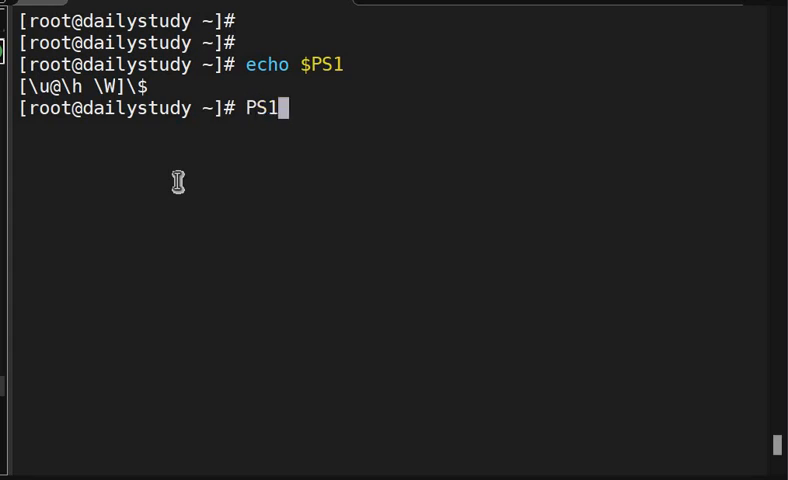
text(=)
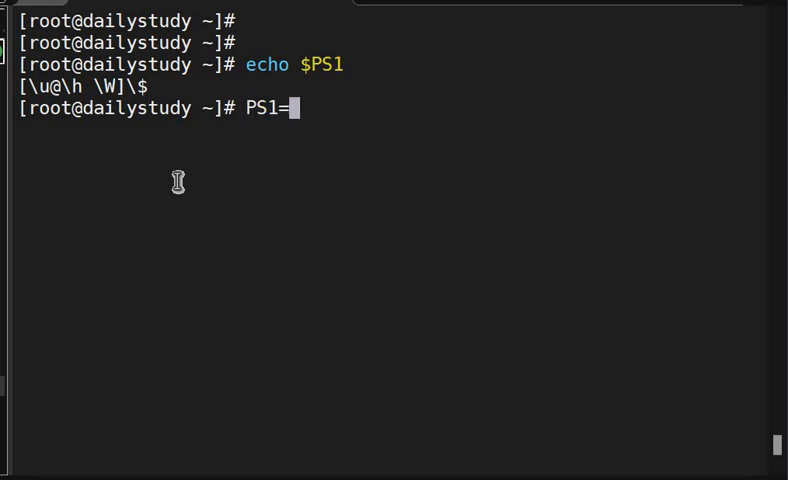
text('[)
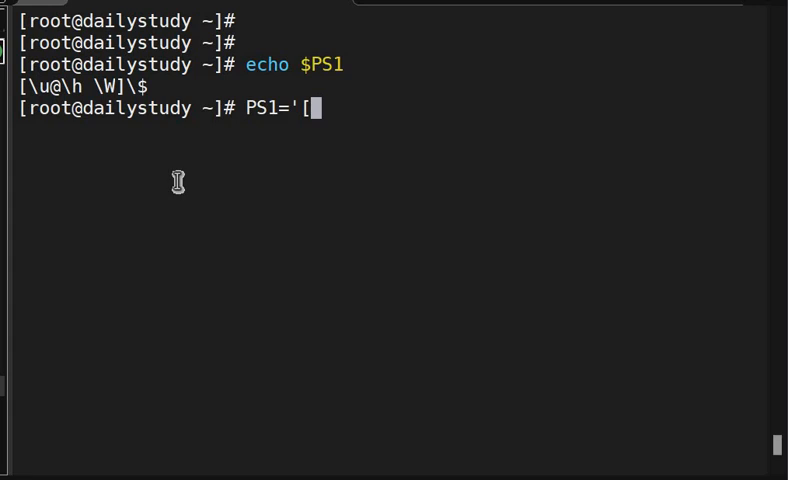
text(\)
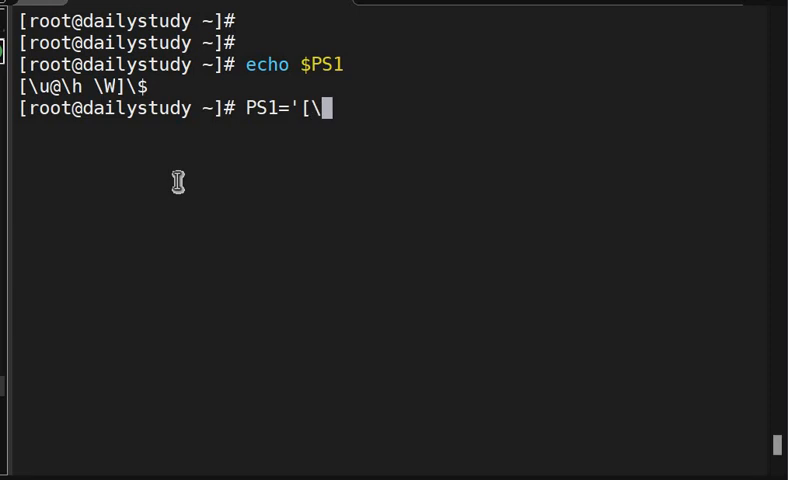
text(u@)
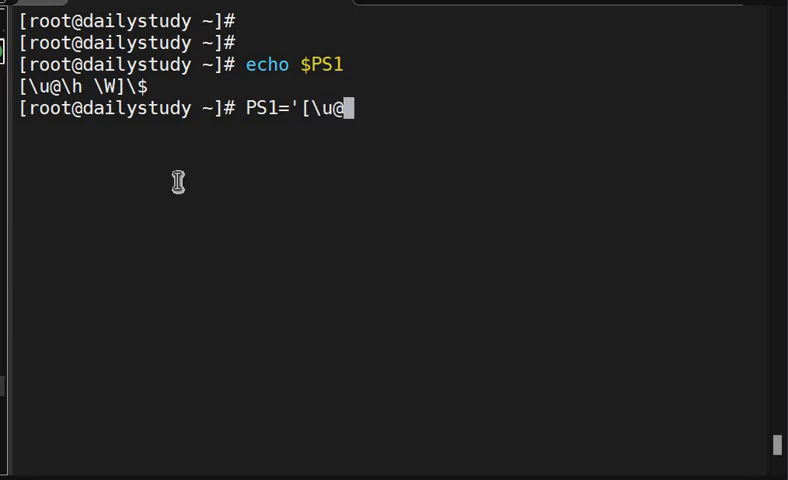
text(\h)
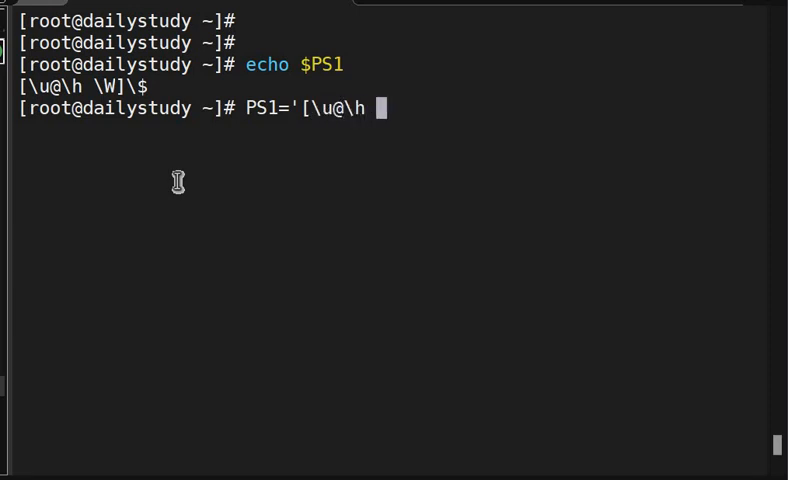
text(\)
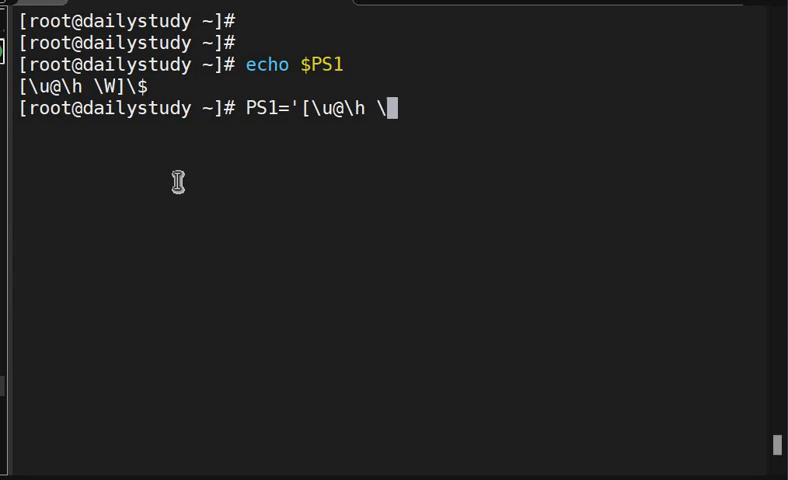
text(W)
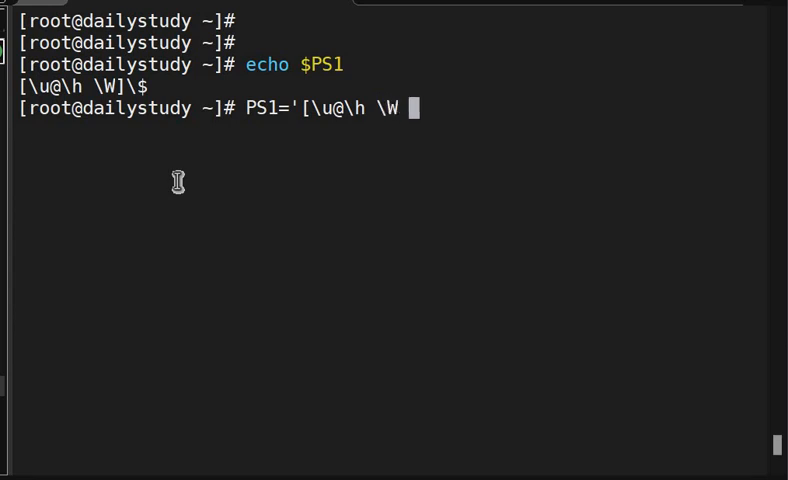
text(\t)
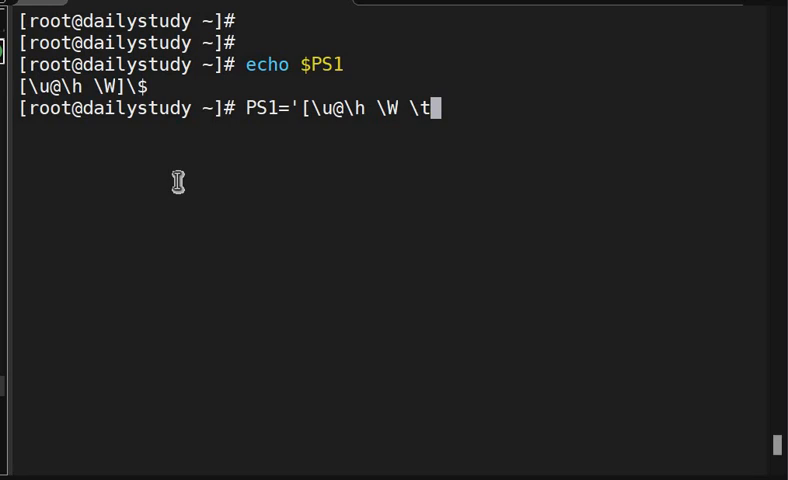
text(" \")
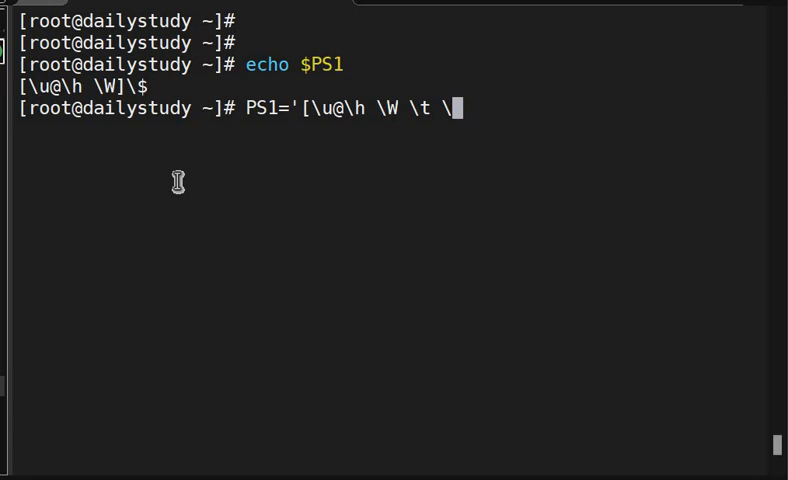
text(#)
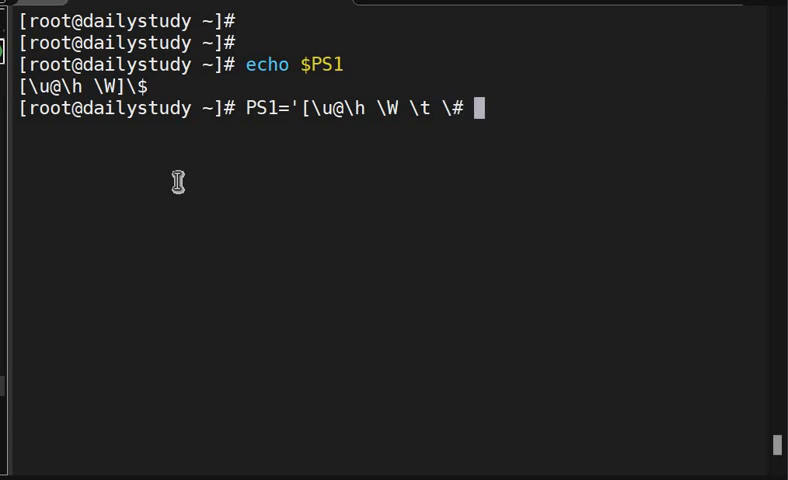
text(]\$)
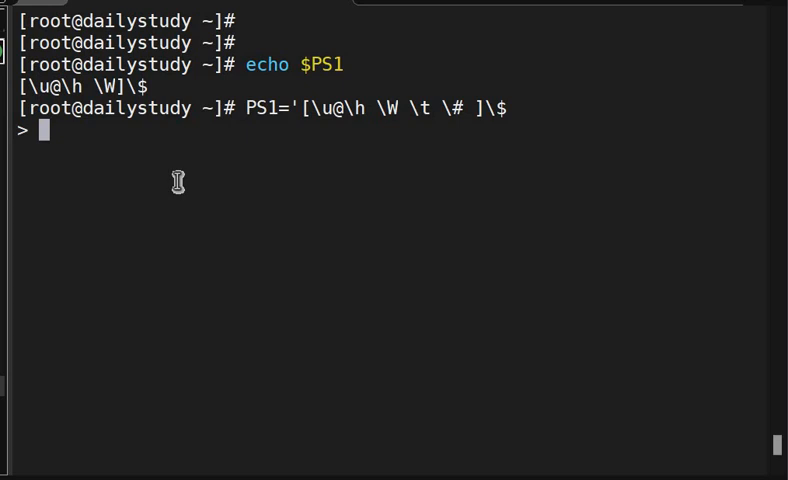
text(')
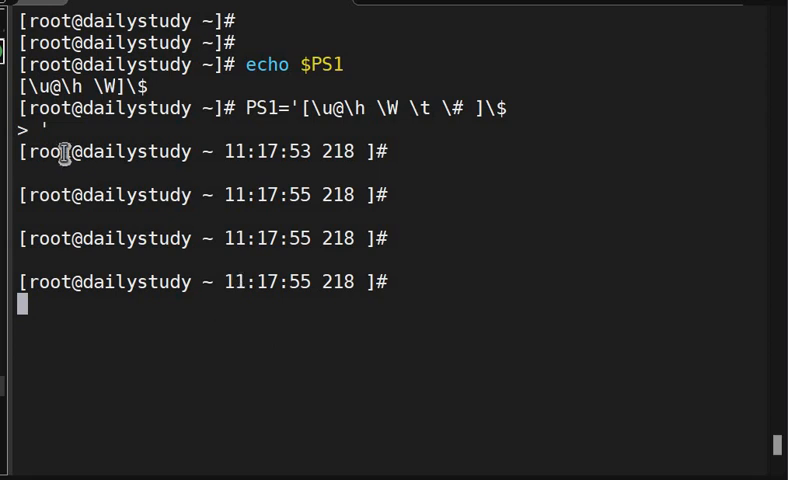
Step: Run ls, pwd, hostname and history, watching the prompt's command number advance from 218 to 222
double_click(48, 152)
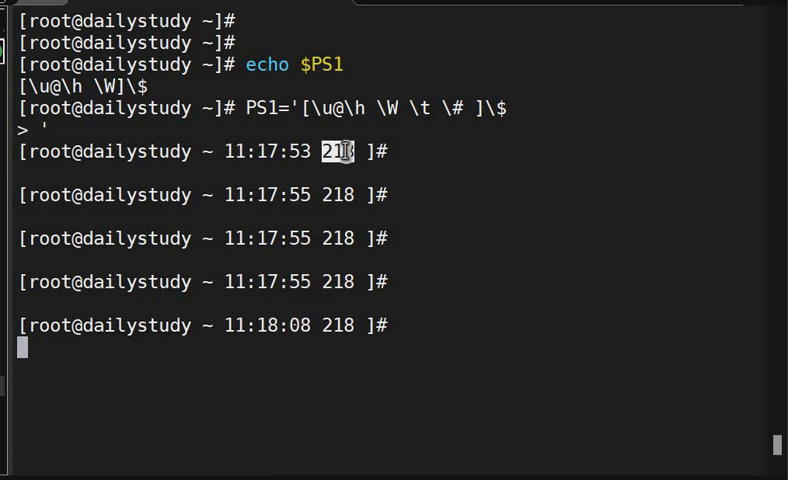
text(ls)
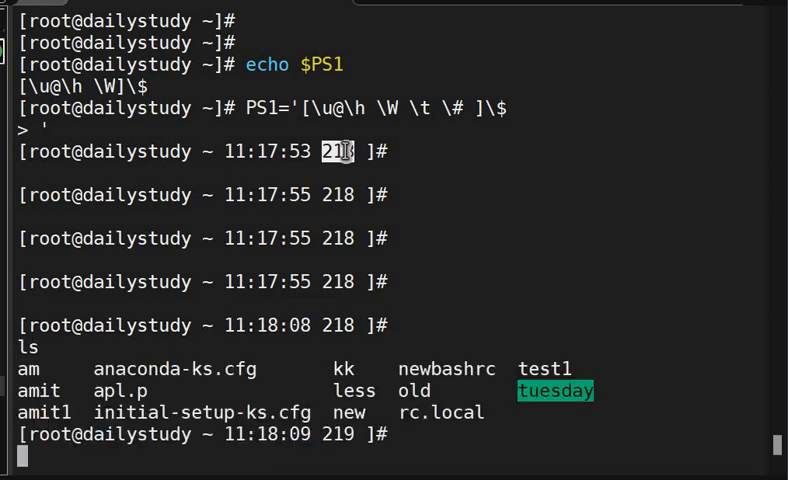
text(pwd)
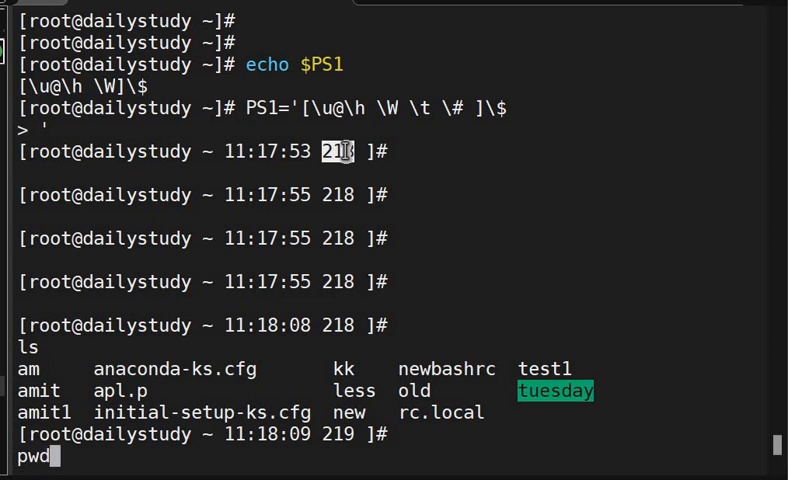
key(Return)
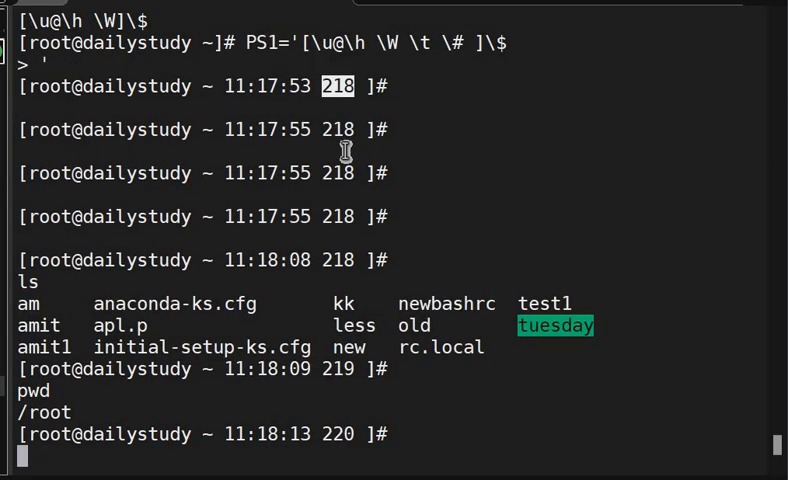
text(hostname)
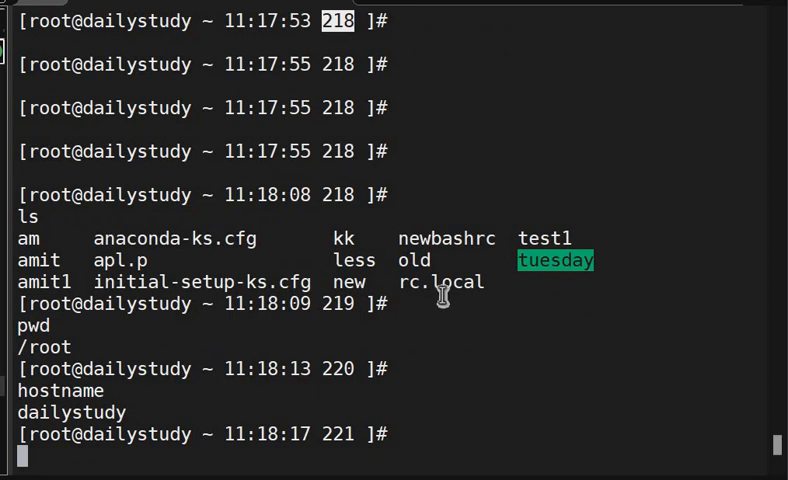
mouse_move(344, 434)
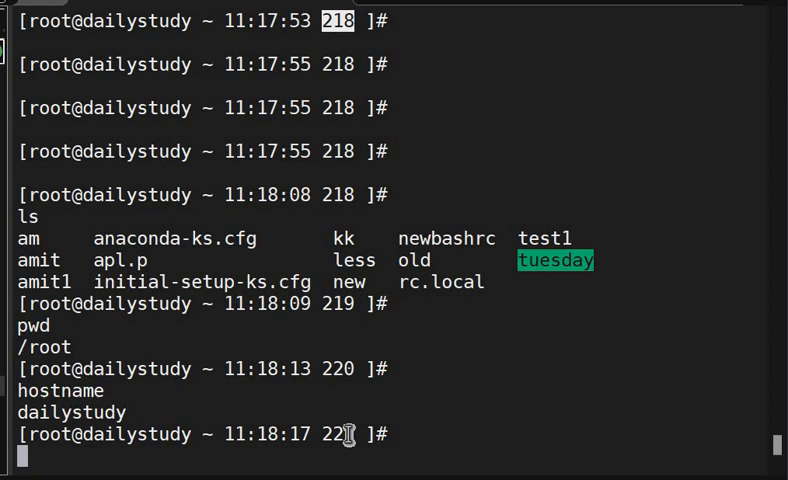
text(history)
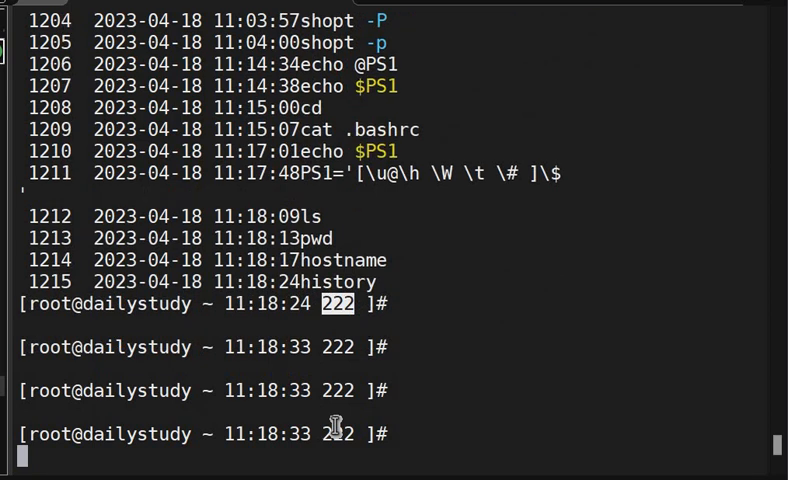
Step: Search history with Ctrl+R and set PS1='[\h@\u \W]\$' to give a hostname@user prompt like [dailystudy@root ~]#
text(history)
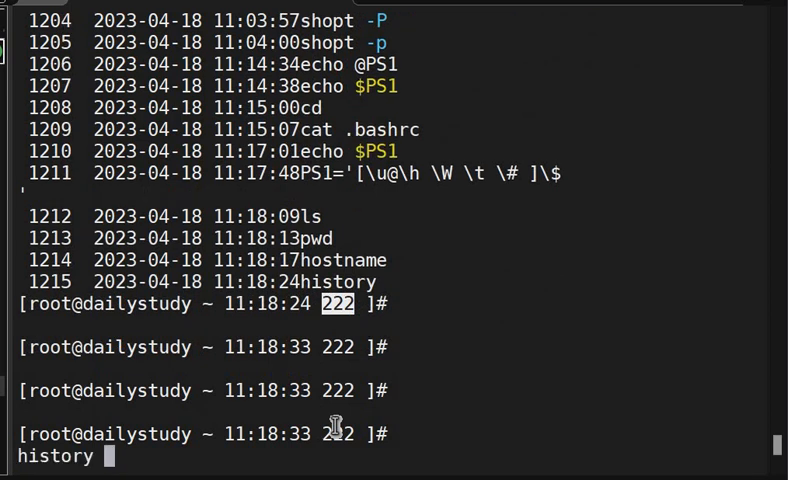
key(ctrl+r)
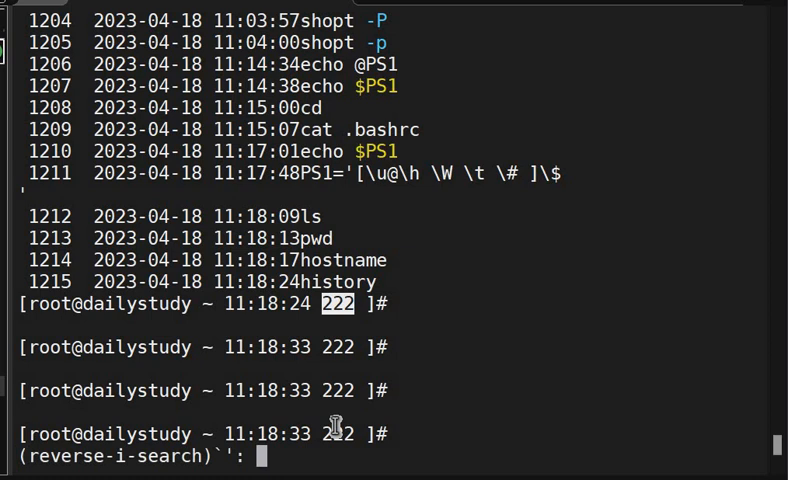
text(p)
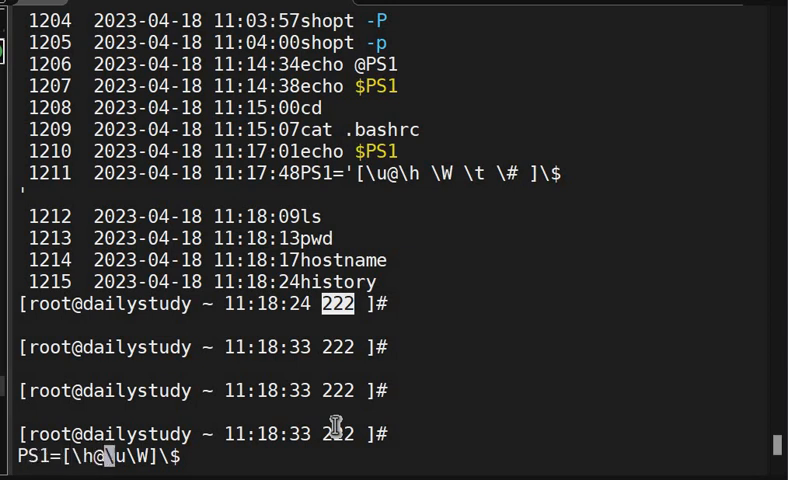
mouse_move(144, 456)
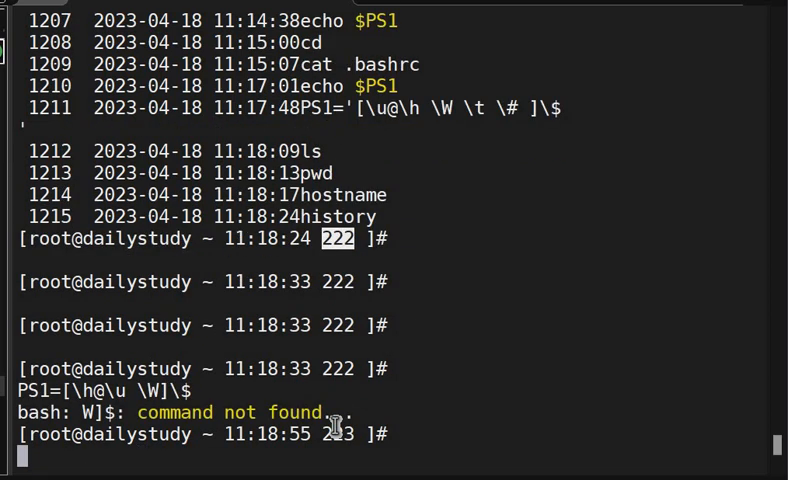
text(PS1=[\h@\u \W]\$')
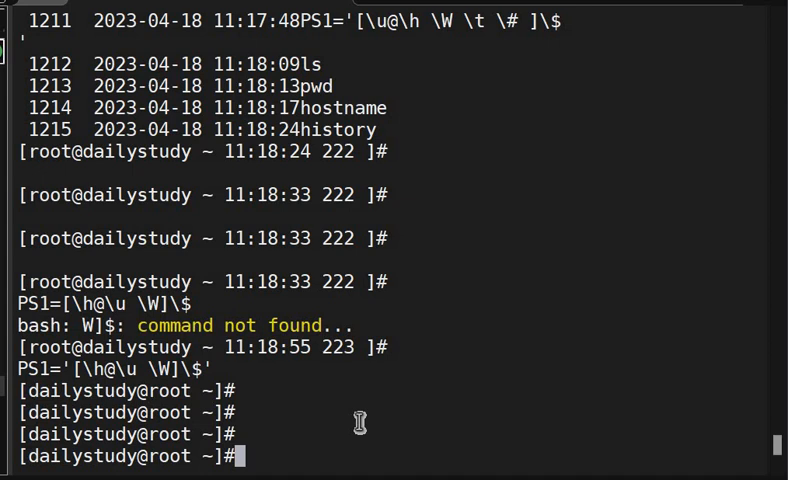
Step: Add the time \t to the host-and-directory prompt, then run pwd and netstat
text(PS1='[\h@\u \W]\$')
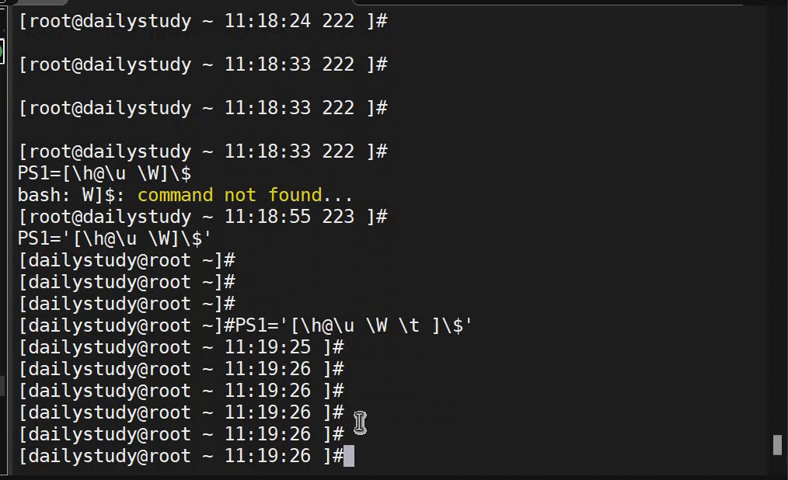
text(pwd)
text(ls)
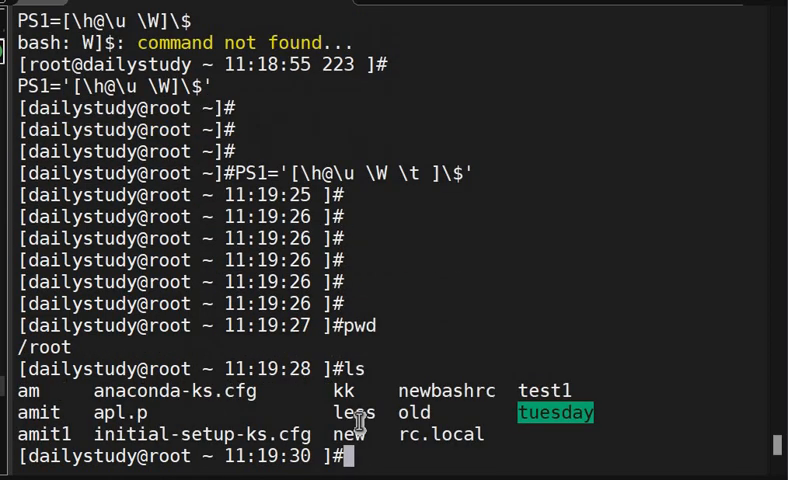
text(netstat)
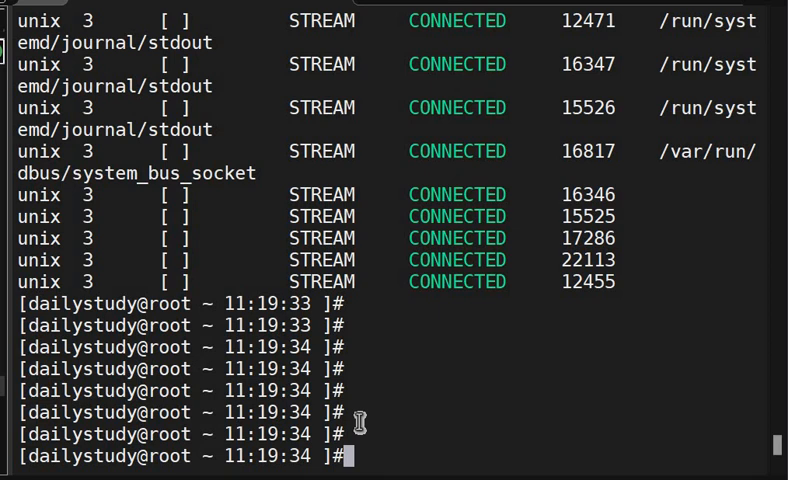
Step: Echo $PS2 to show the secondary prompt value '>' and run pwd
text(echo)
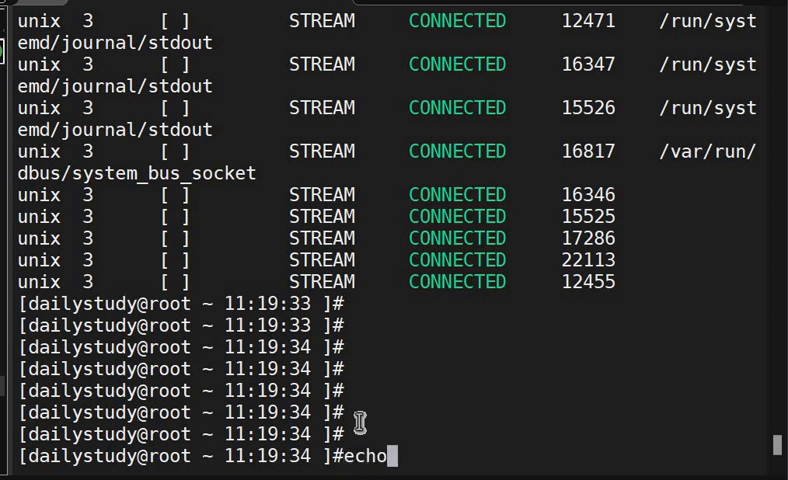
text($PS2)
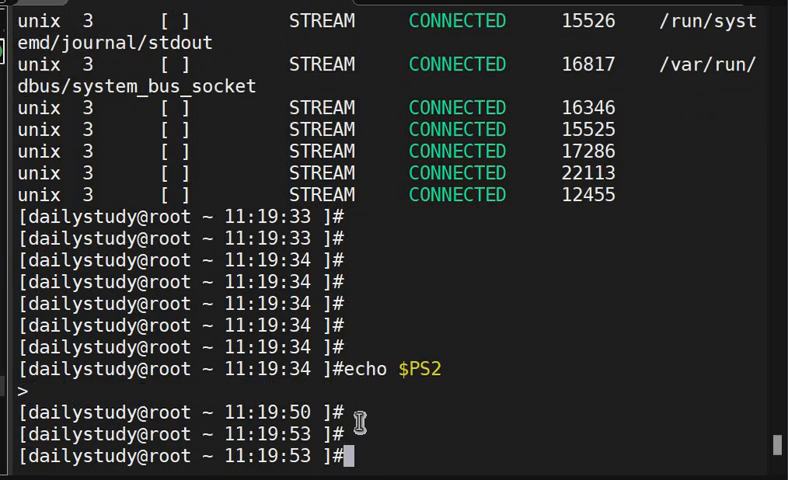
text(pwd)
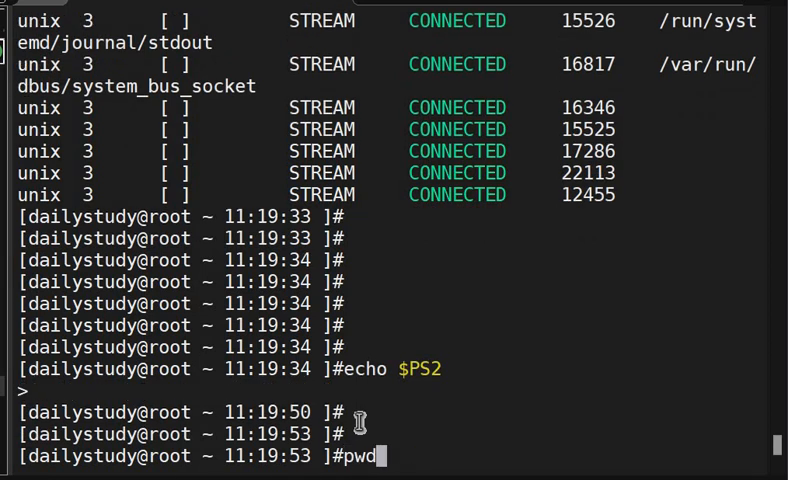
Step: Leave a PS1 assignment unclosed to trigger the > continuation prompt, close it with ', then echo $PS2 again
text(PS1='[\h@\u \W \t ]\$)
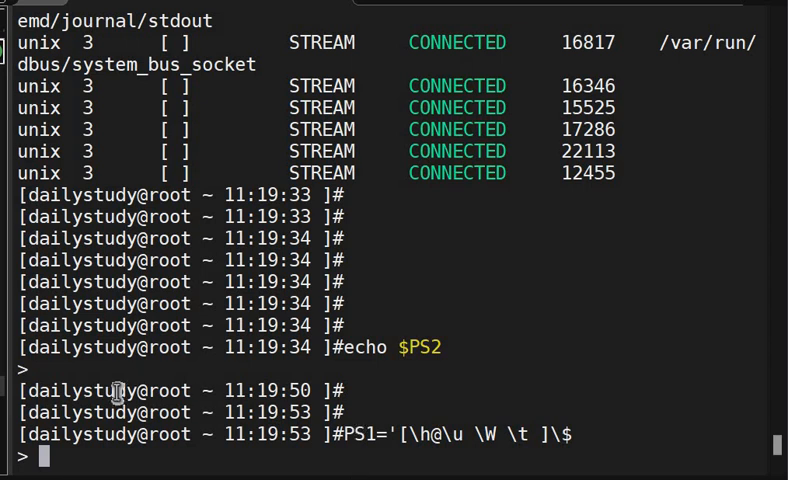
text(')
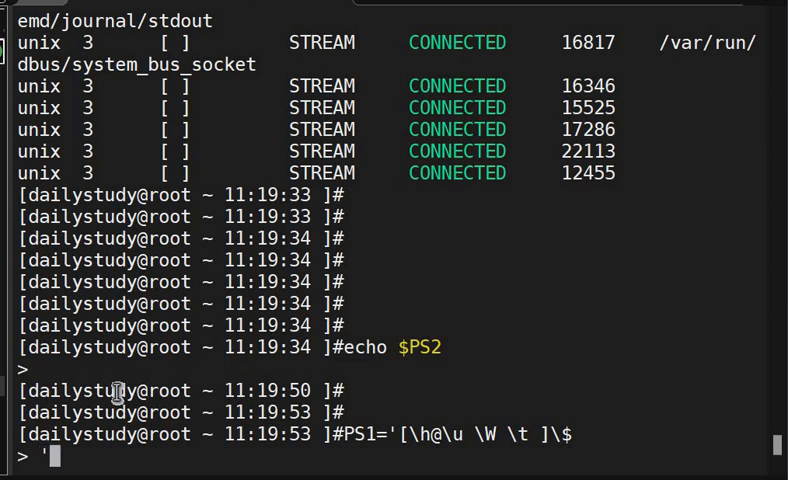
key(Return)
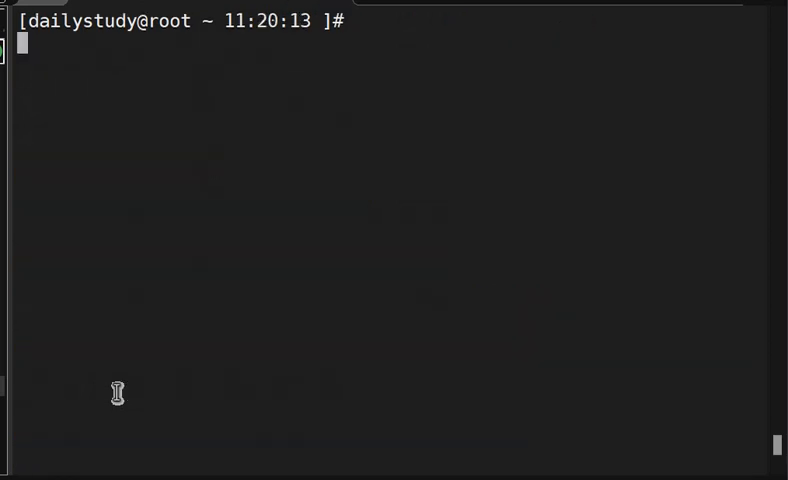
text(echo $PS2)
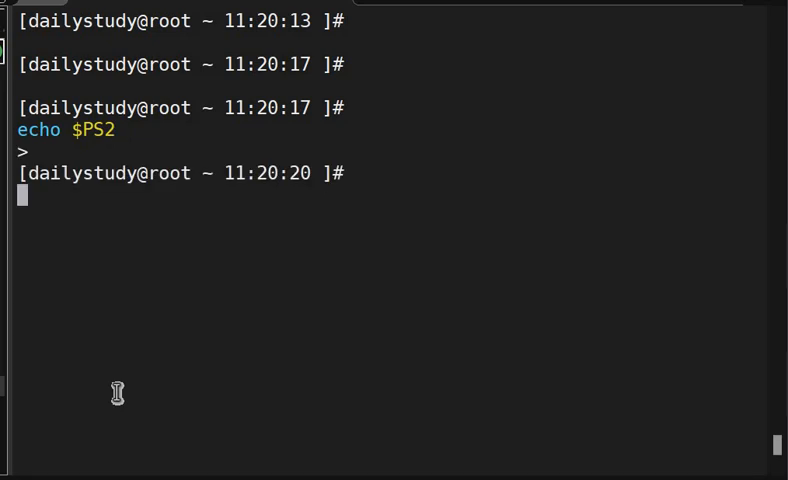
Step: Assign PS2='$' after a spaced PS2= '$' attempt fails, then start a new PS1 definition with \h@\u \W \t
text(ech)
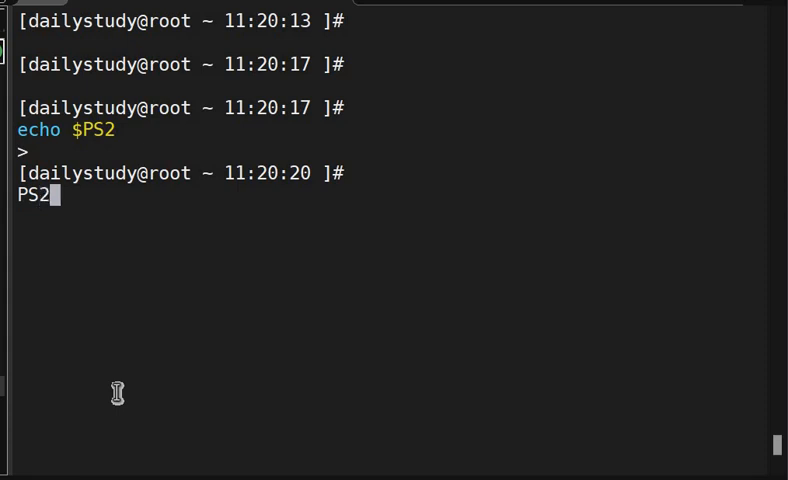
text(=)
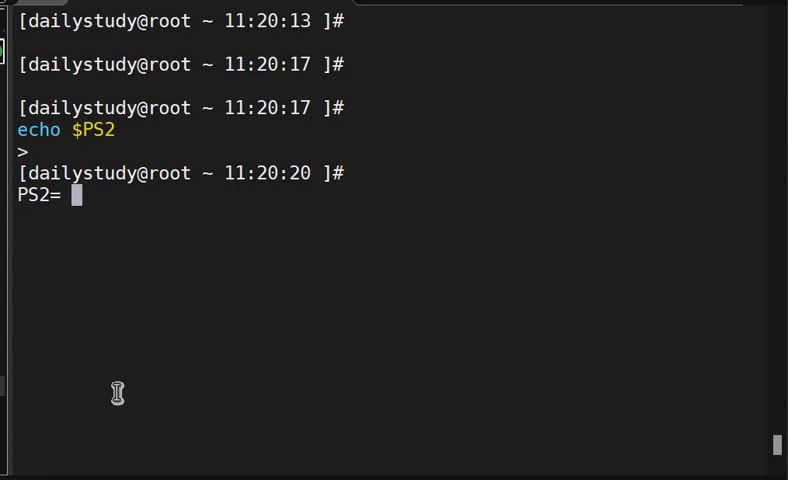
text(')
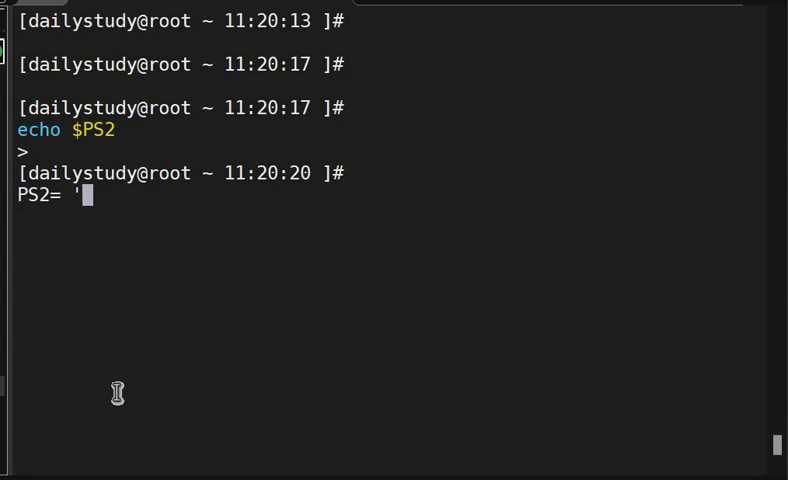
key(Return)
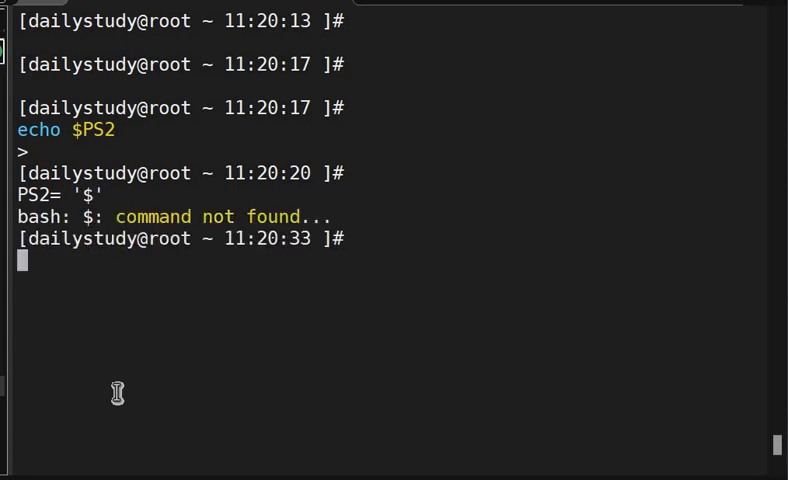
text(PS2= '$')
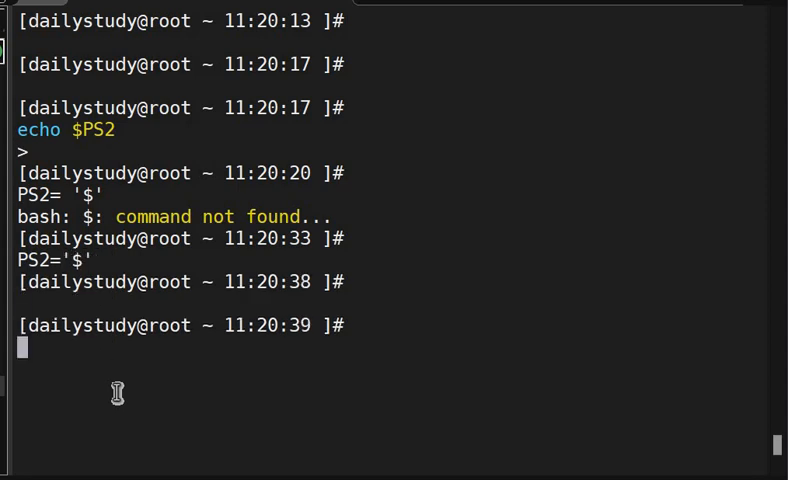
text(PS1='[\h@\u \W \t ]\$)
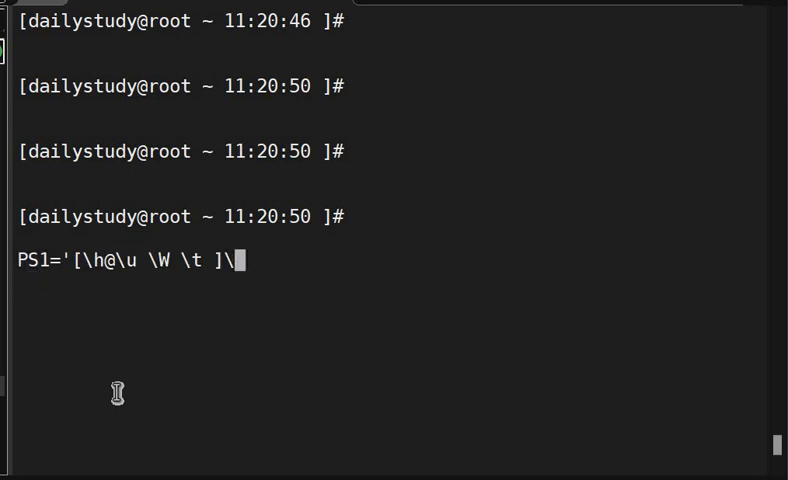
Step: Trim the time from the PS1 string so the prompt reads [dailystudy@root ~] #
key(Backspace)
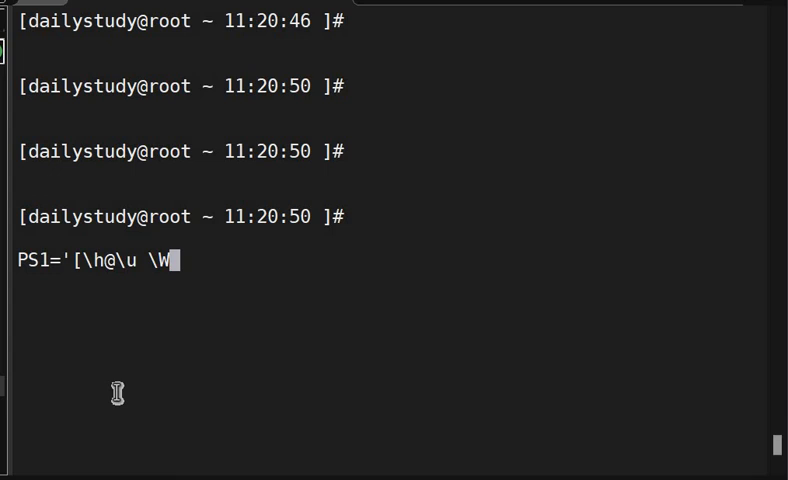
text(})
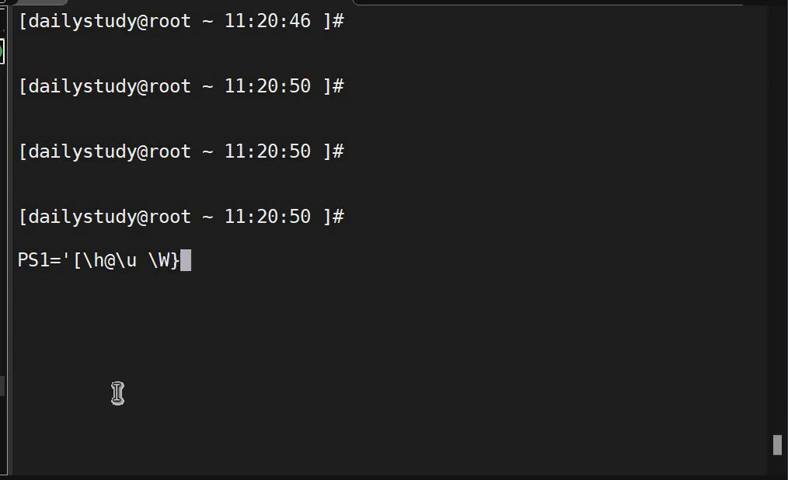
text(})
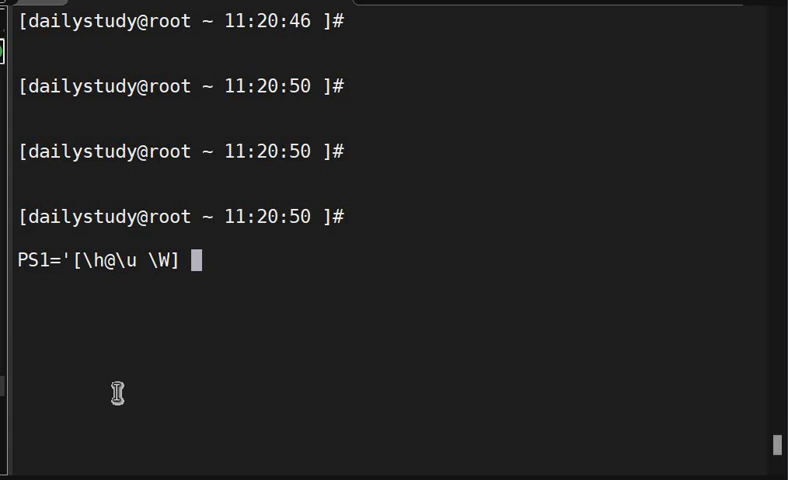
text(\)
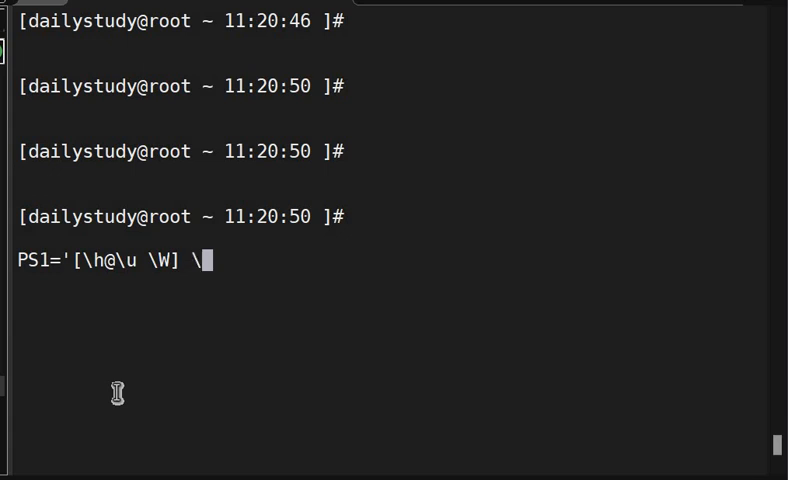
text($')
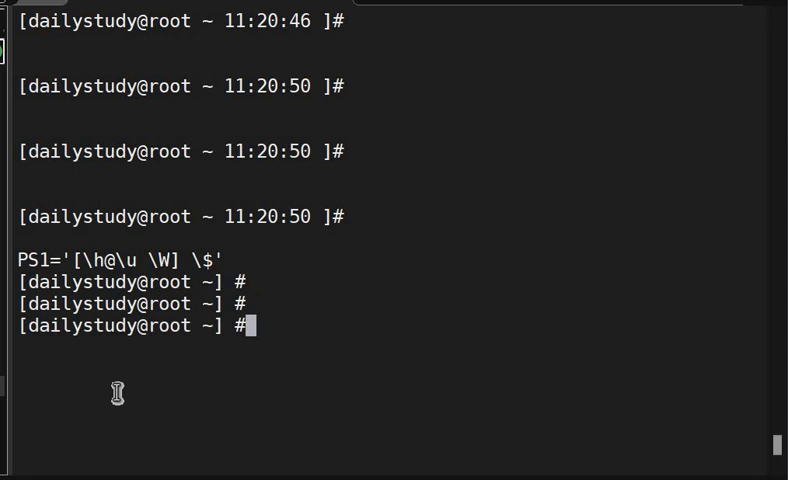
Step: Swap the prompt back to user@host order, [root@dailystudy ~] #, run pwd and clear the screen
text(PS1='[\h@\u \W] \$')
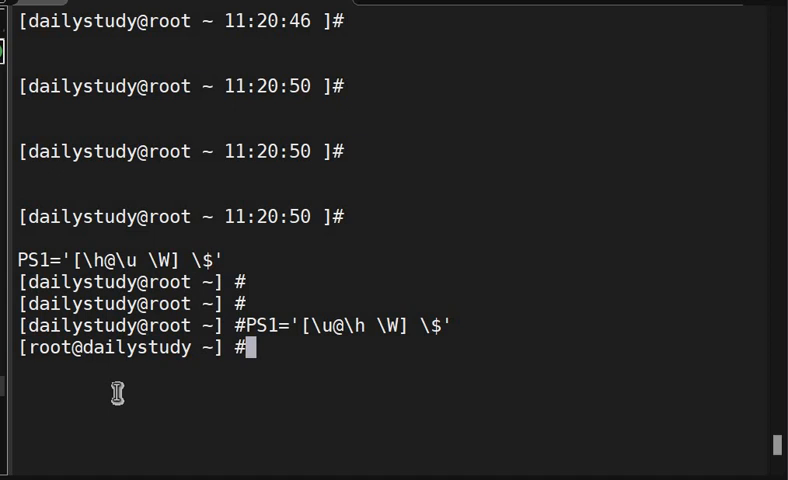
text(pwd)
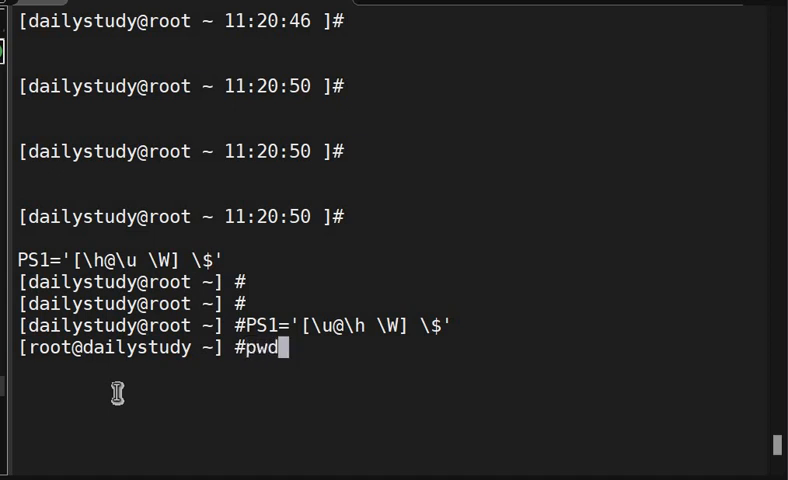
key(Return)
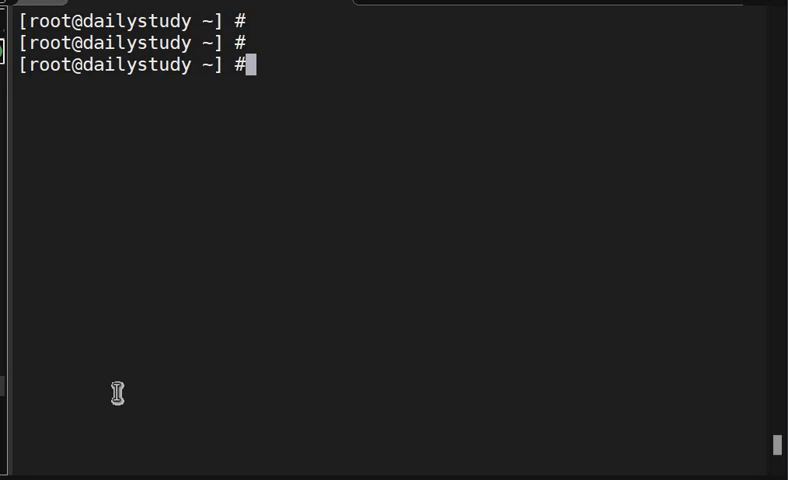
Step: Add PS1='[\u@\h \w \t \# ]\$' to .bashrc in vi and save it
text(vi .b)
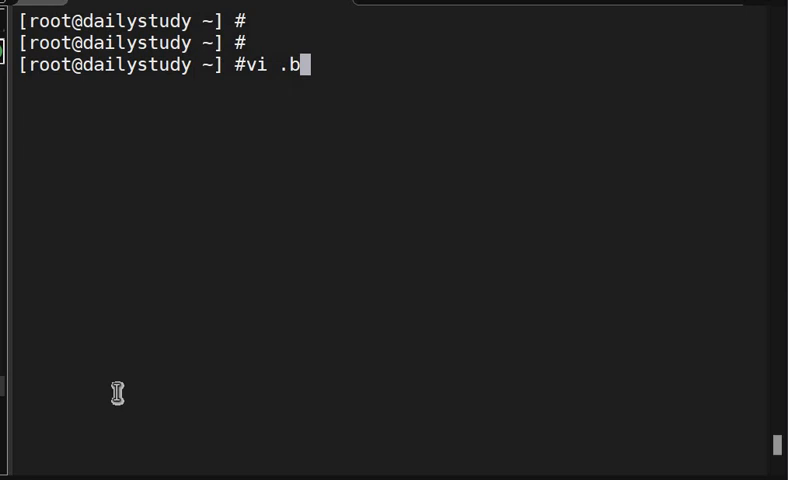
text(ash)
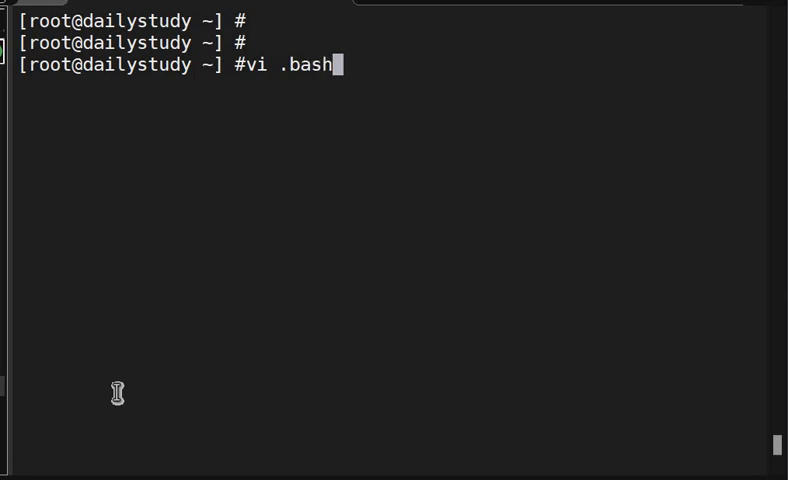
text(rc)
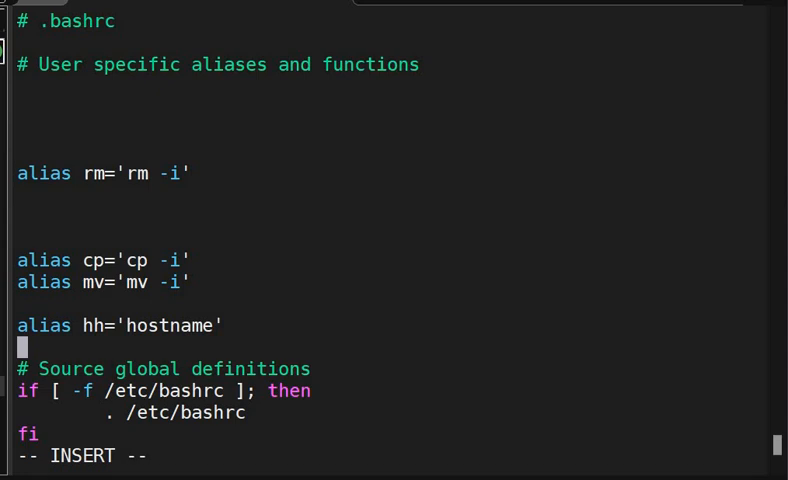
text(PS1='[\u@\h \w \t \# ]\$')
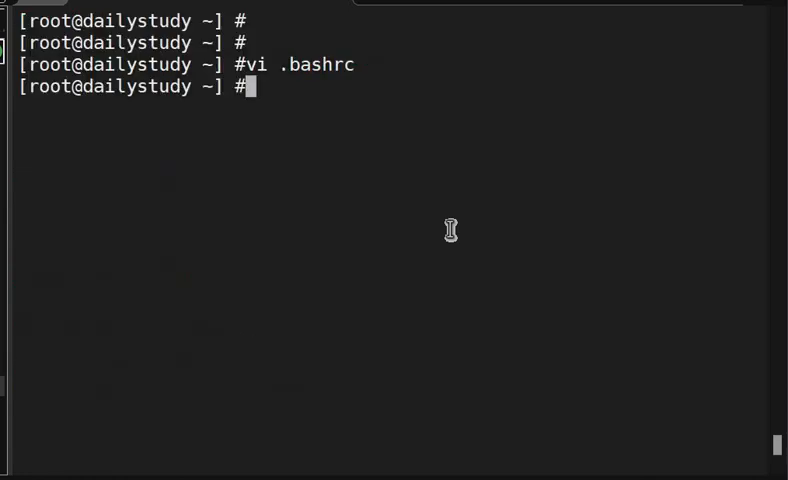
Step: Reload with source .bashrc so prompts show like [root@dailystudy ~ 11:22:11 ]#
text(sour)
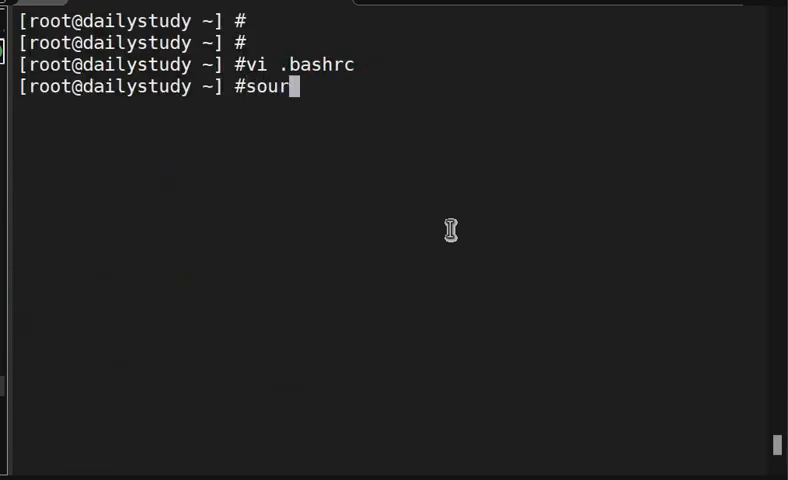
text(ce .ba)
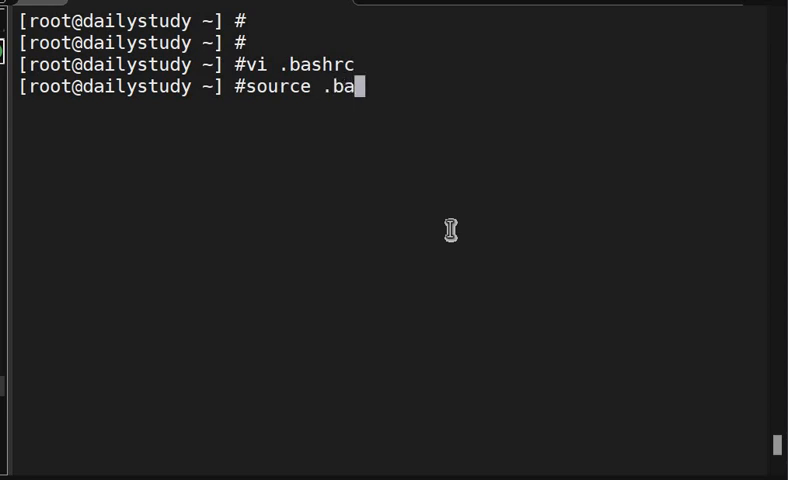
text(shrc)
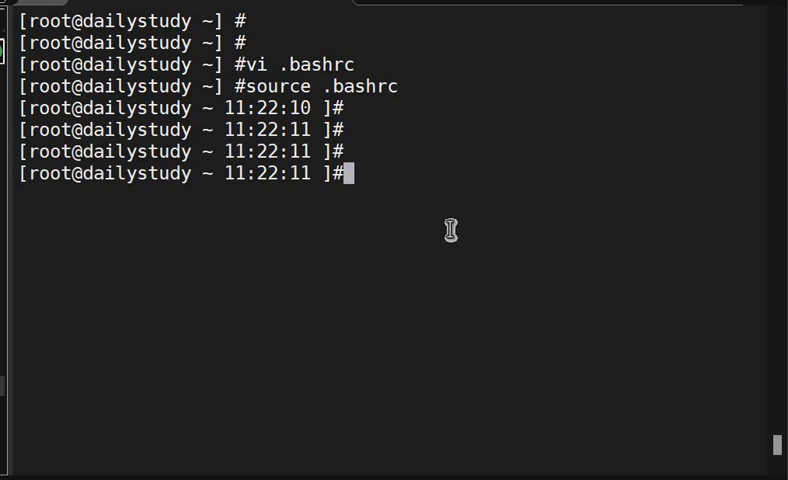
key(Return)
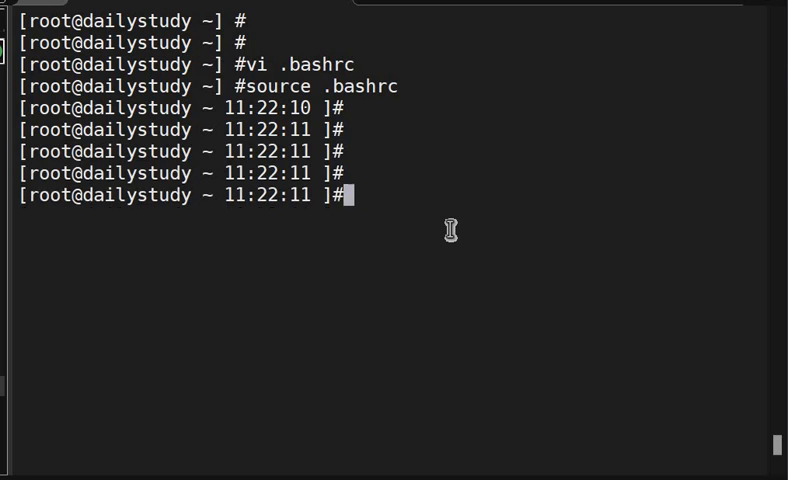
text(source .bashrc)
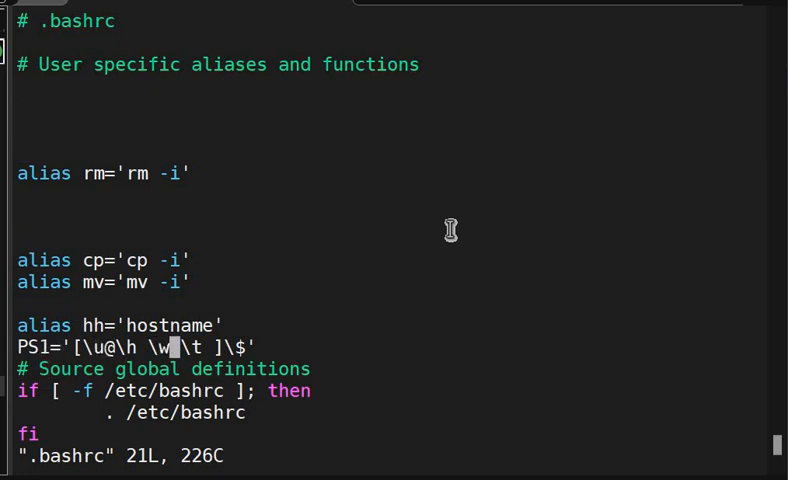
Step: Move \t before \w in .bashrc's PS1, source it for a prompt like [root@dailystudy 11:22:44 /etc]#, and reopen .bashrc
key(i)
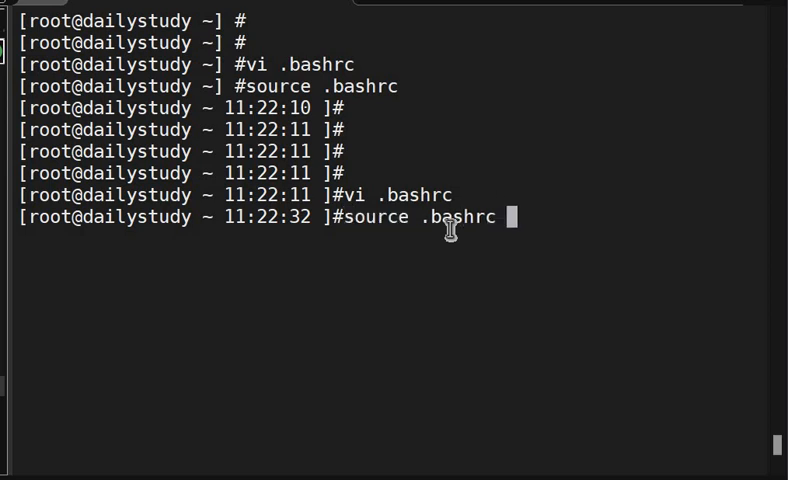
key(Return)
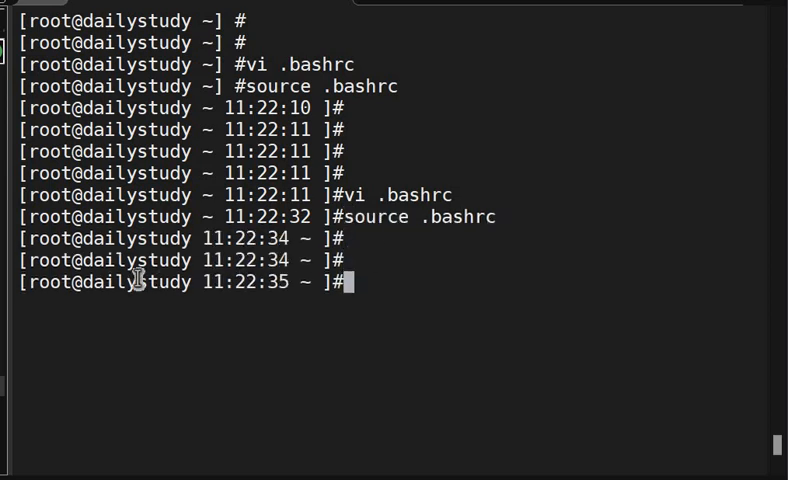
double_click(110, 282)
text(cd)
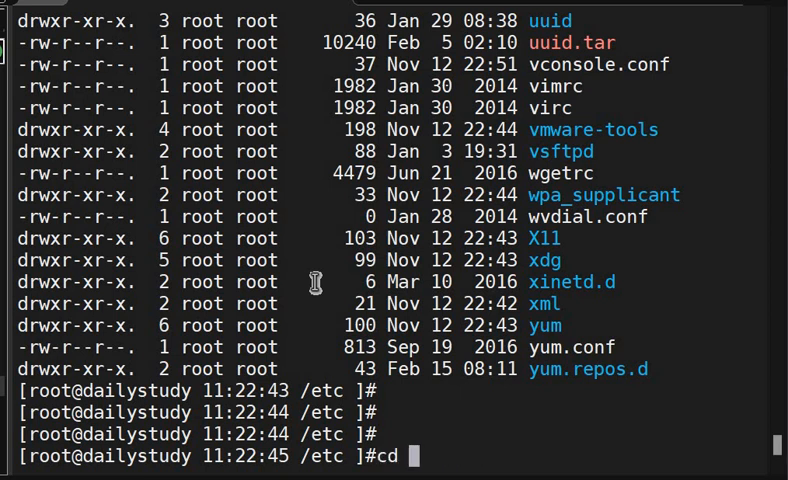
text(vi bas)
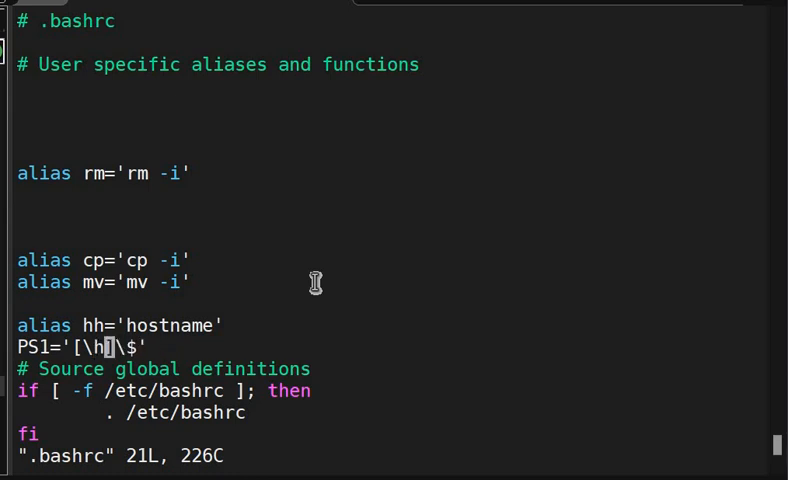
Step: Edit PS1 in .bashrc to '[\h \W]\$' and reload it with source .bashrc
key(i)
text( \)
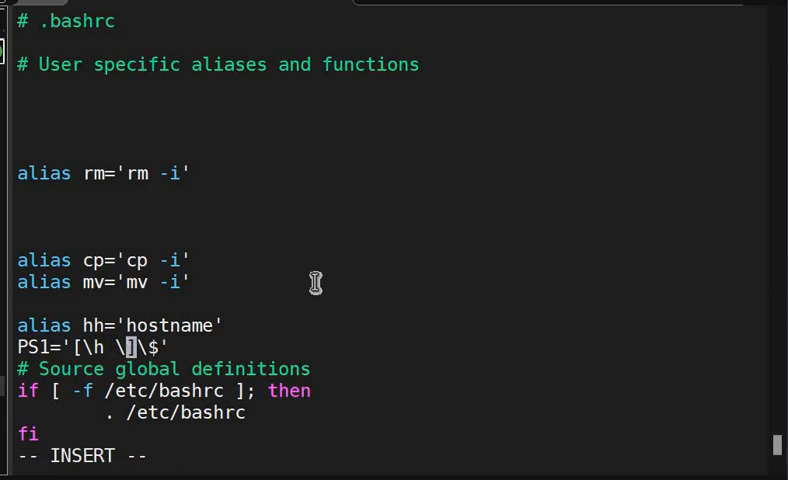
text(W)
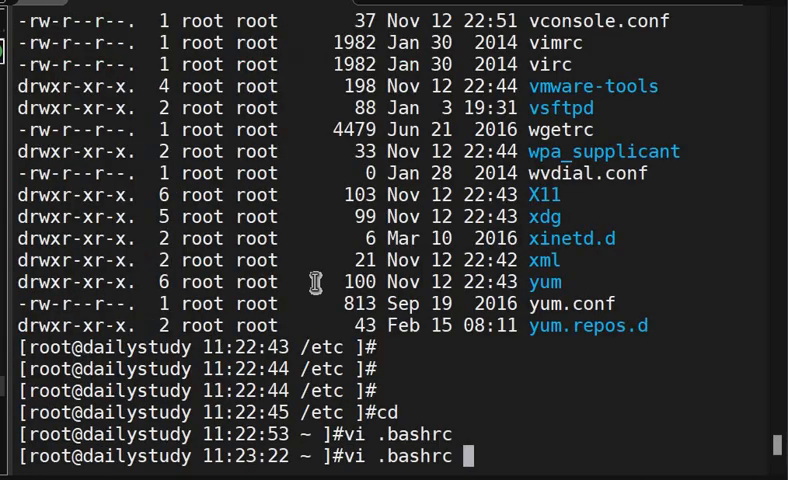
text(source .bashrc)
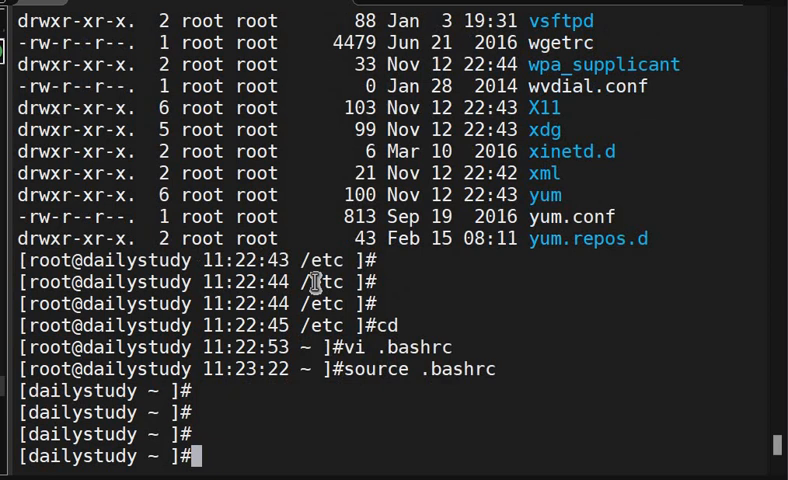
text(cd /et)
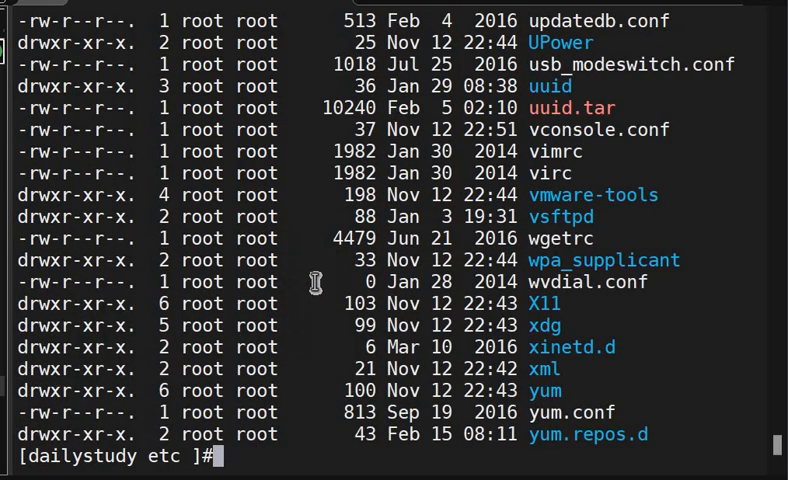
text(pwd)
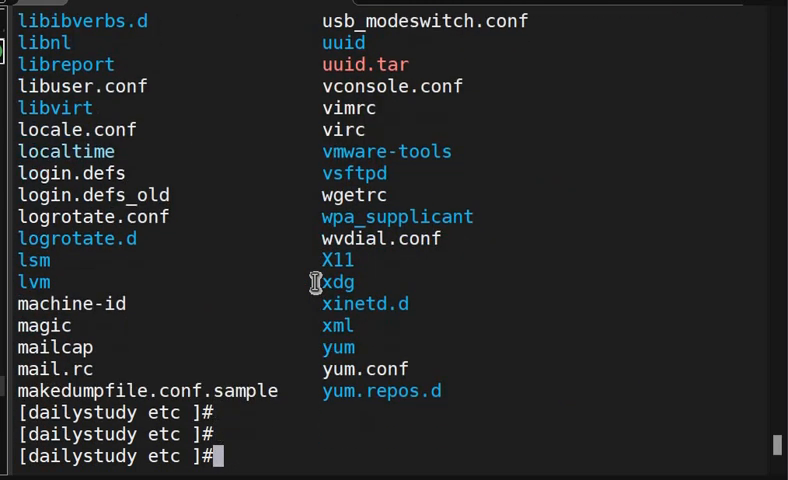
text(cd)
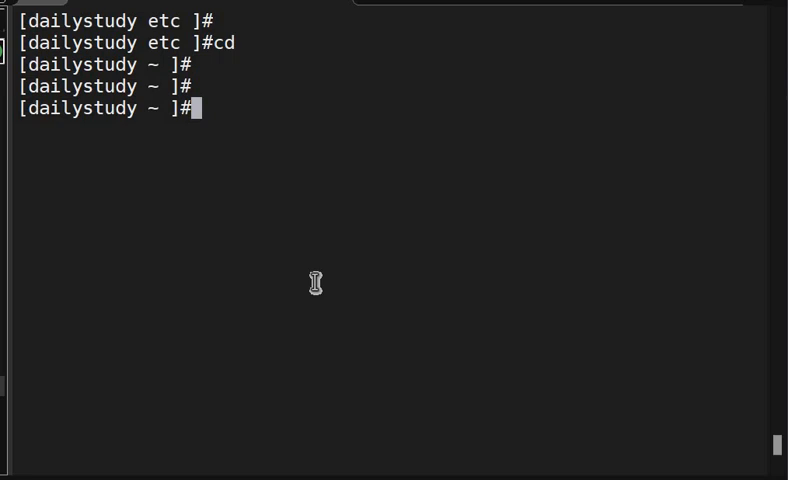
mouse_move(318, 290)
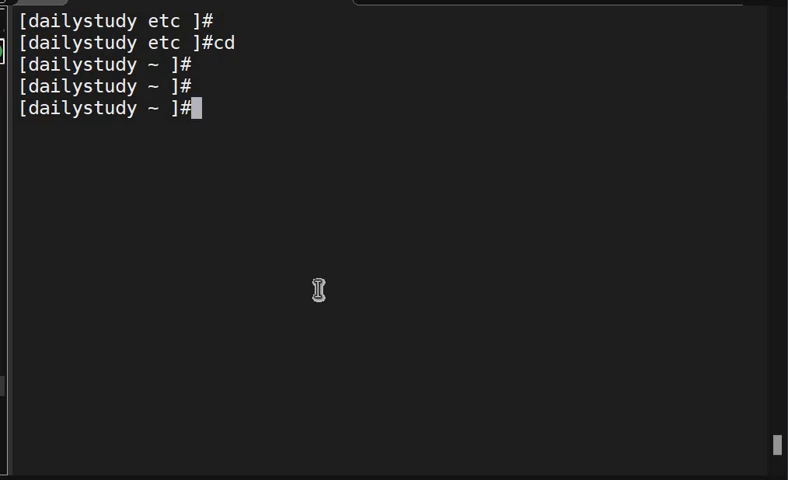